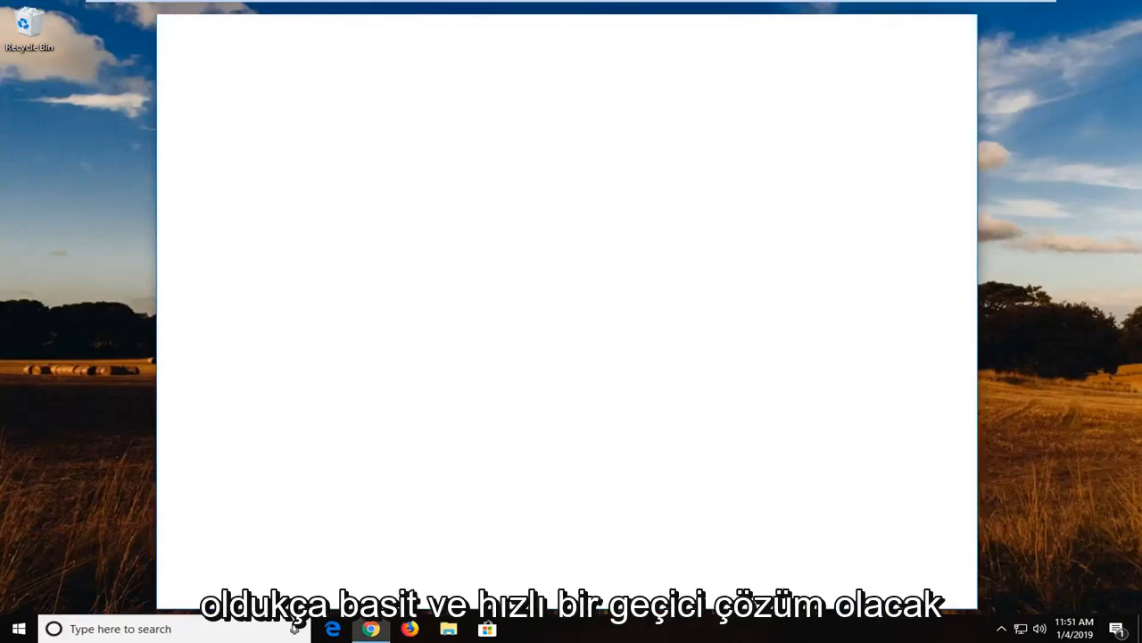
- Launch Chrome, start a new incognito window, and enter google.com
left_click(371, 628)
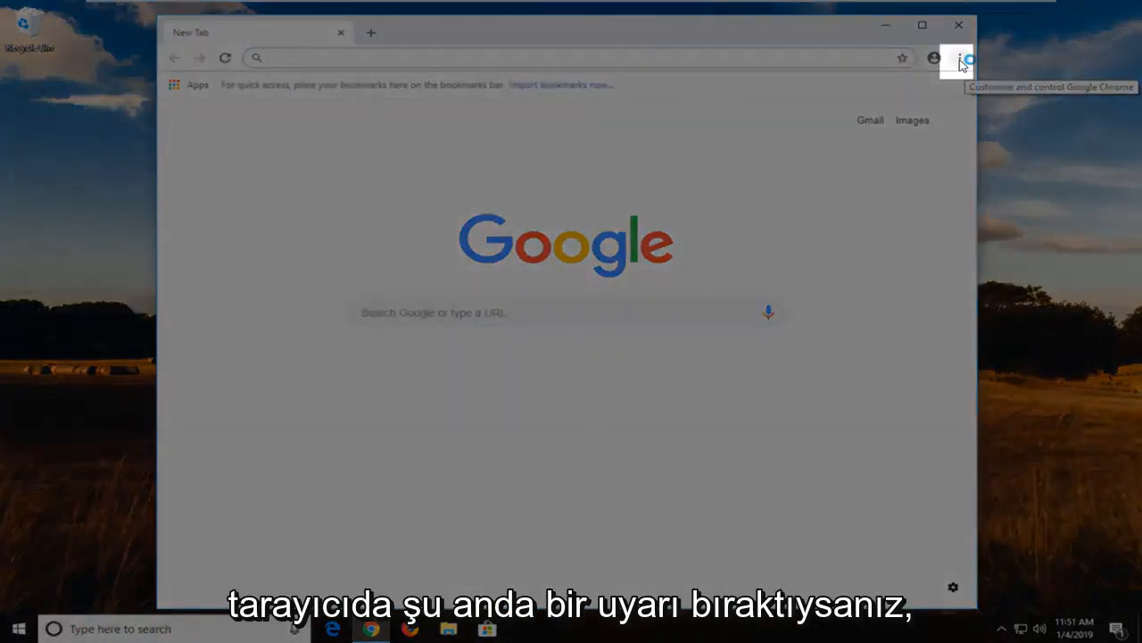
left_click(967, 58)
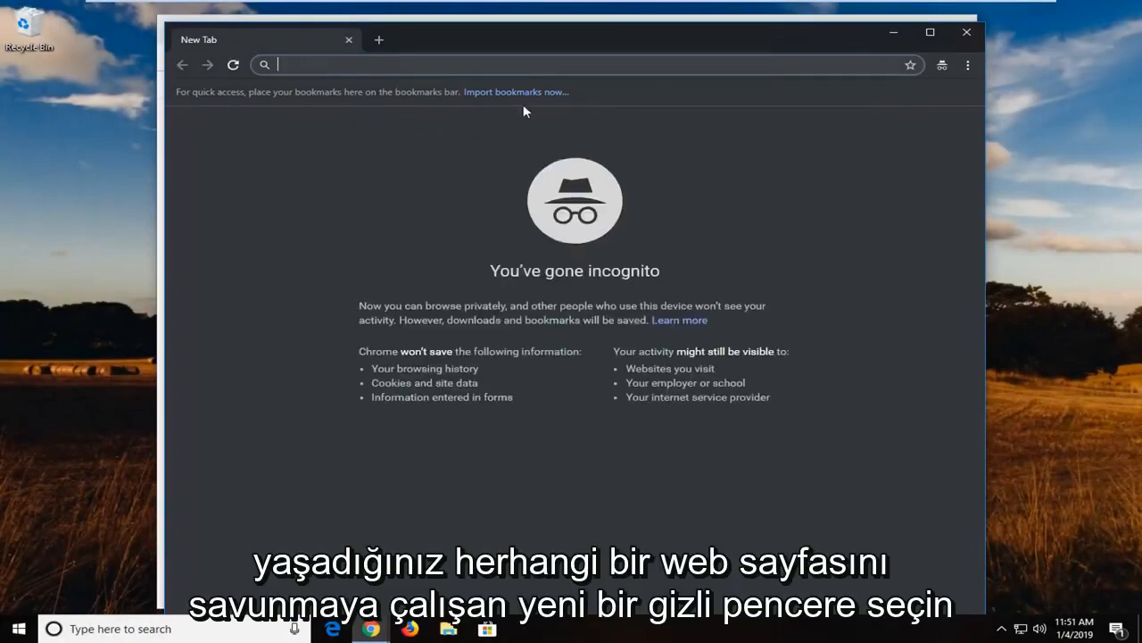
type("google.com")
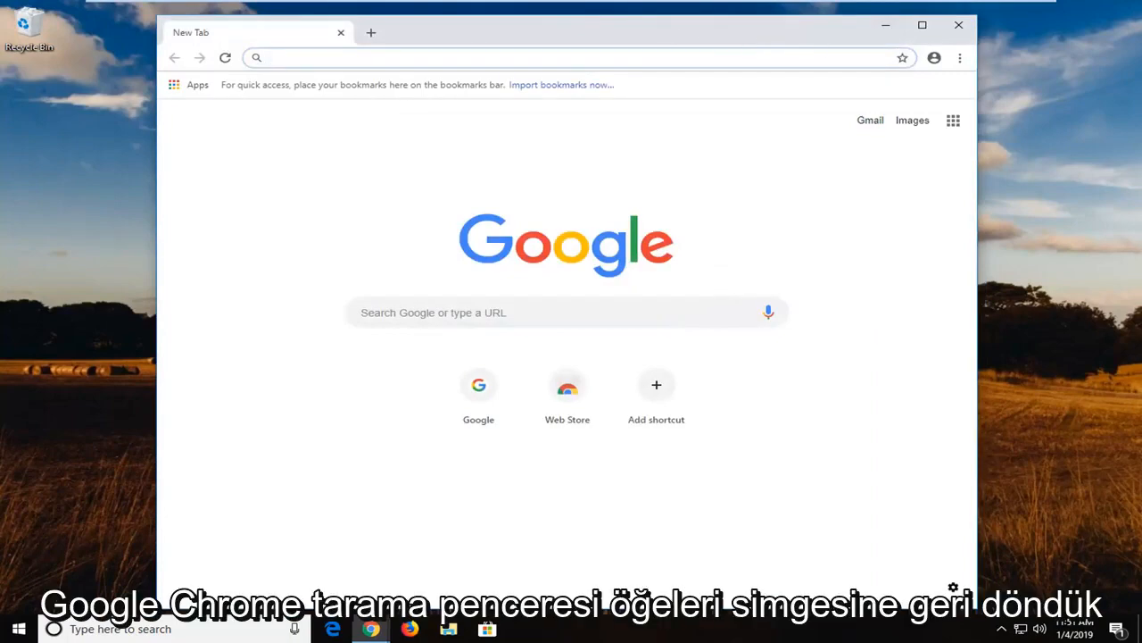
mouse_move(959, 57)
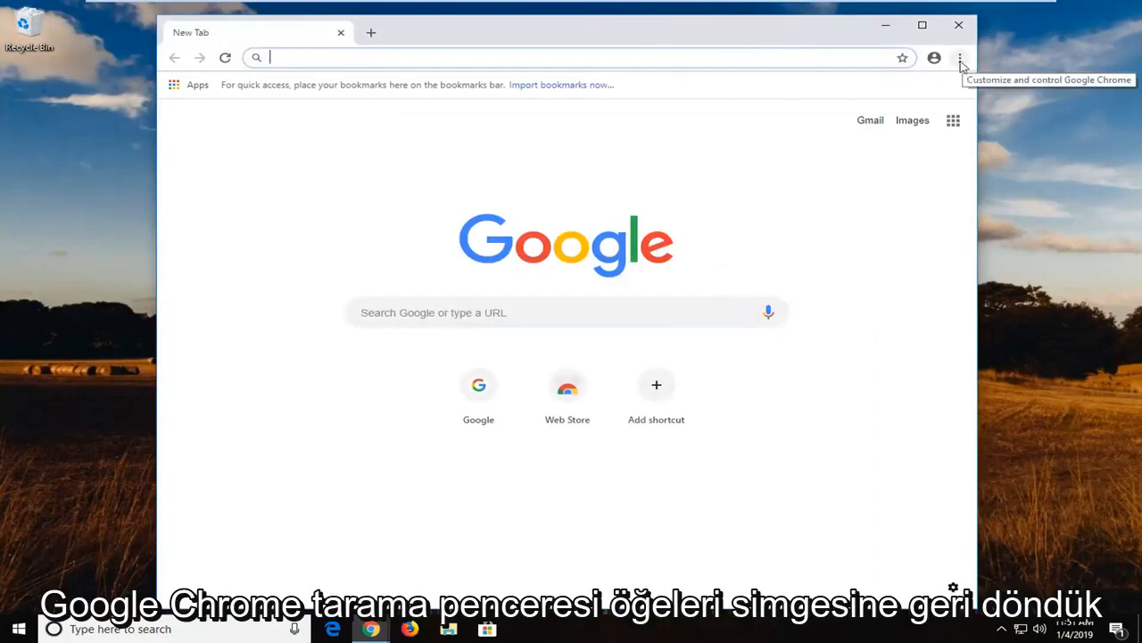
- Go to the Extensions page through More tools in the three-dot menu
left_click(961, 57)
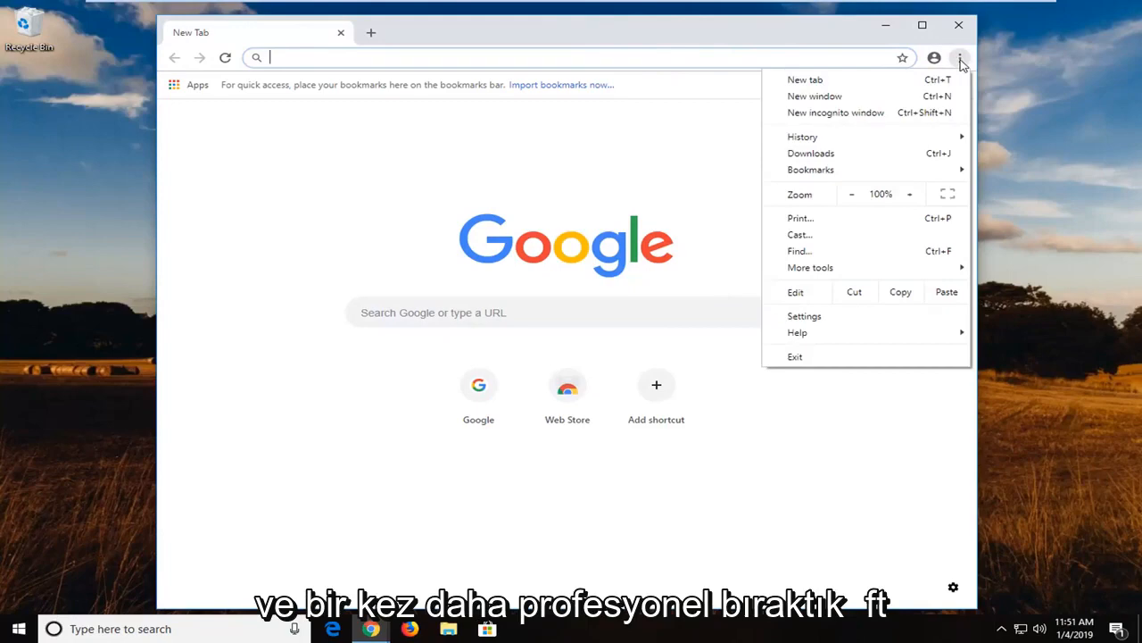
mouse_move(947, 94)
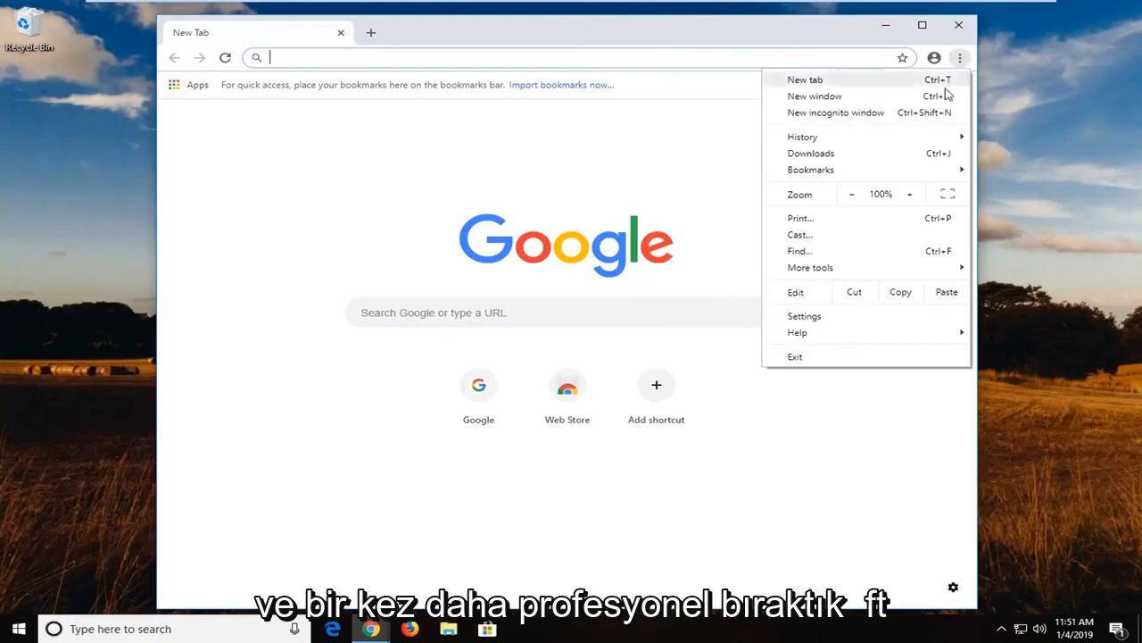
left_click(810, 267)
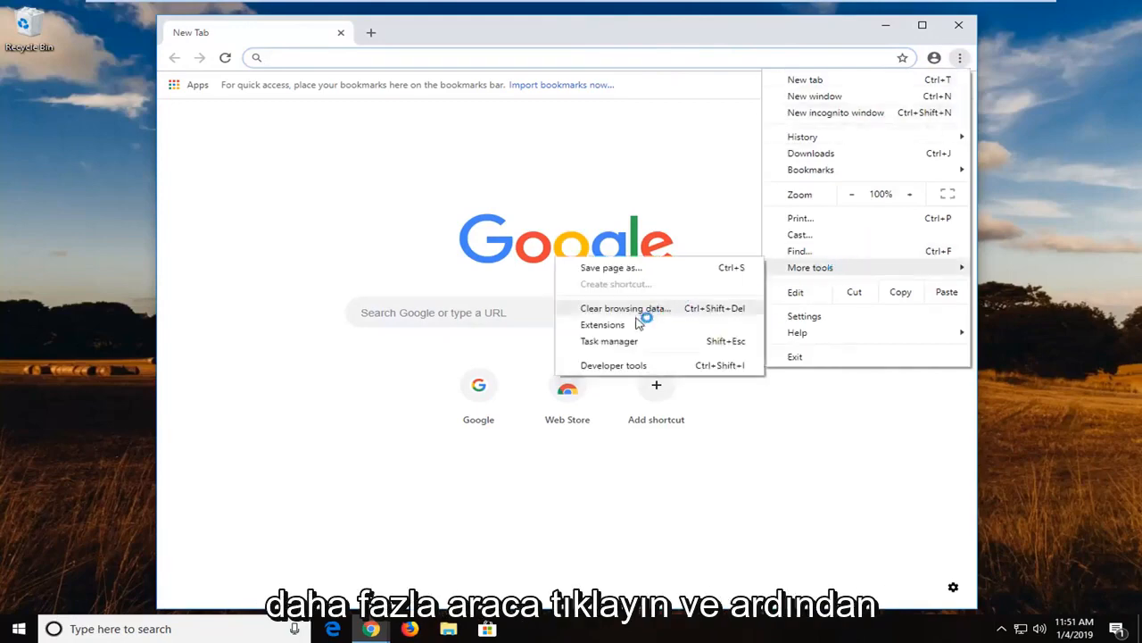
left_click(603, 324)
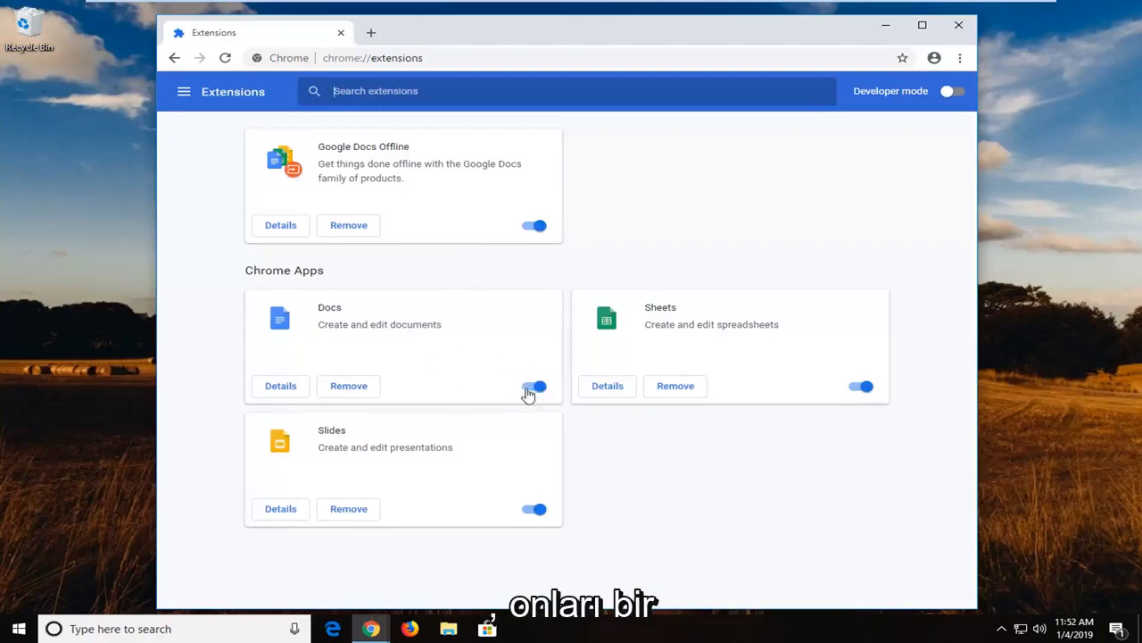
- Toggle the Docs app card off on chrome://extensions
left_click(533, 386)
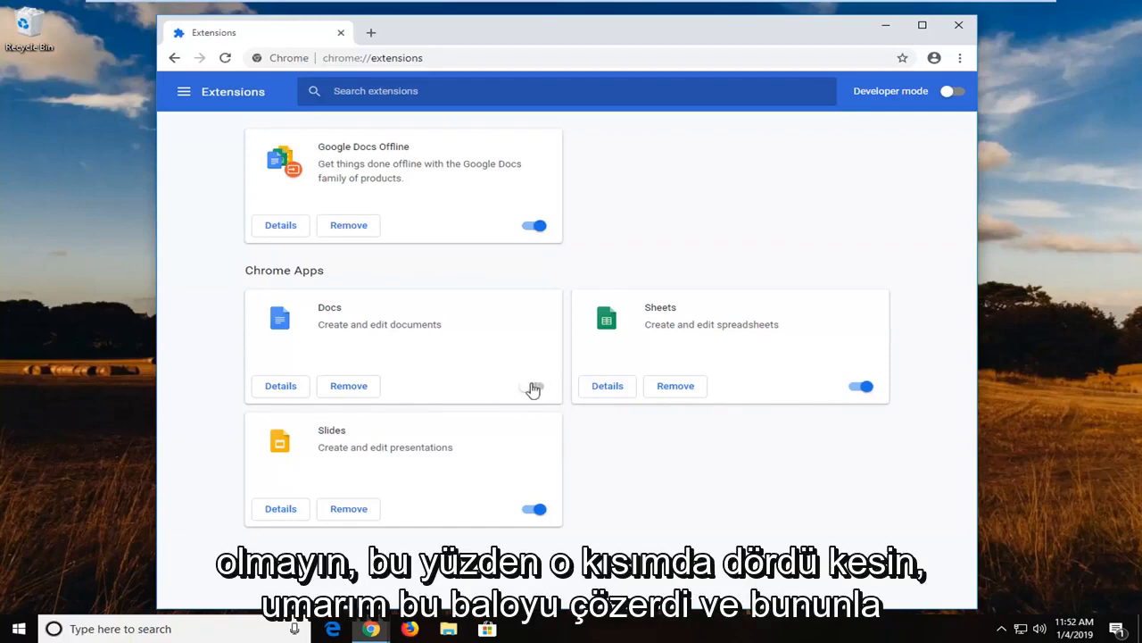
left_click(533, 386)
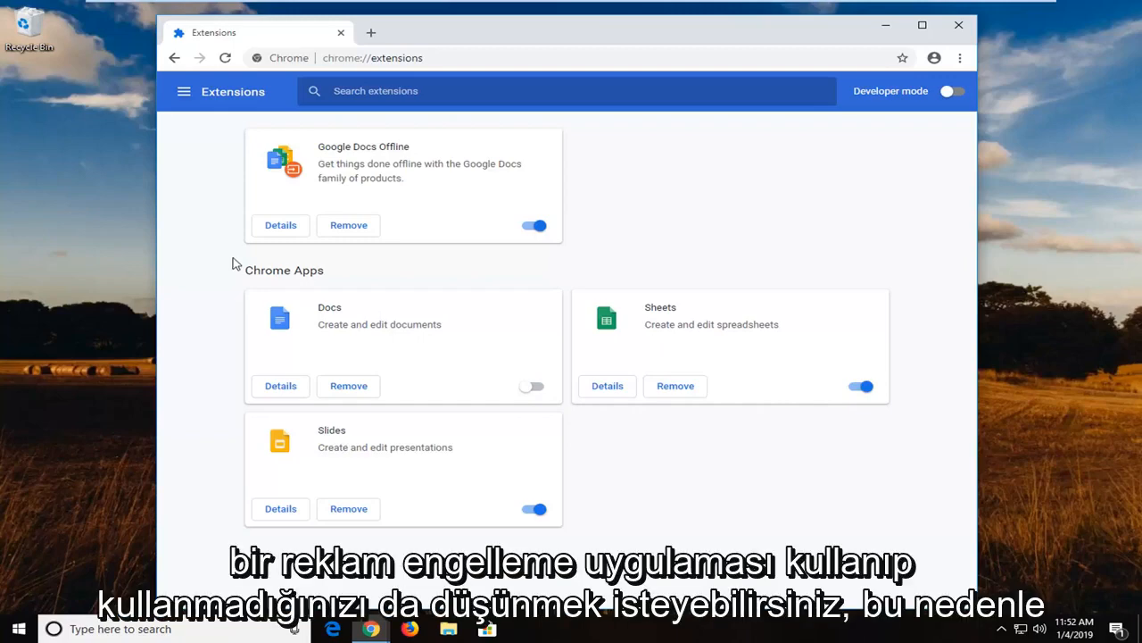
mouse_move(292, 150)
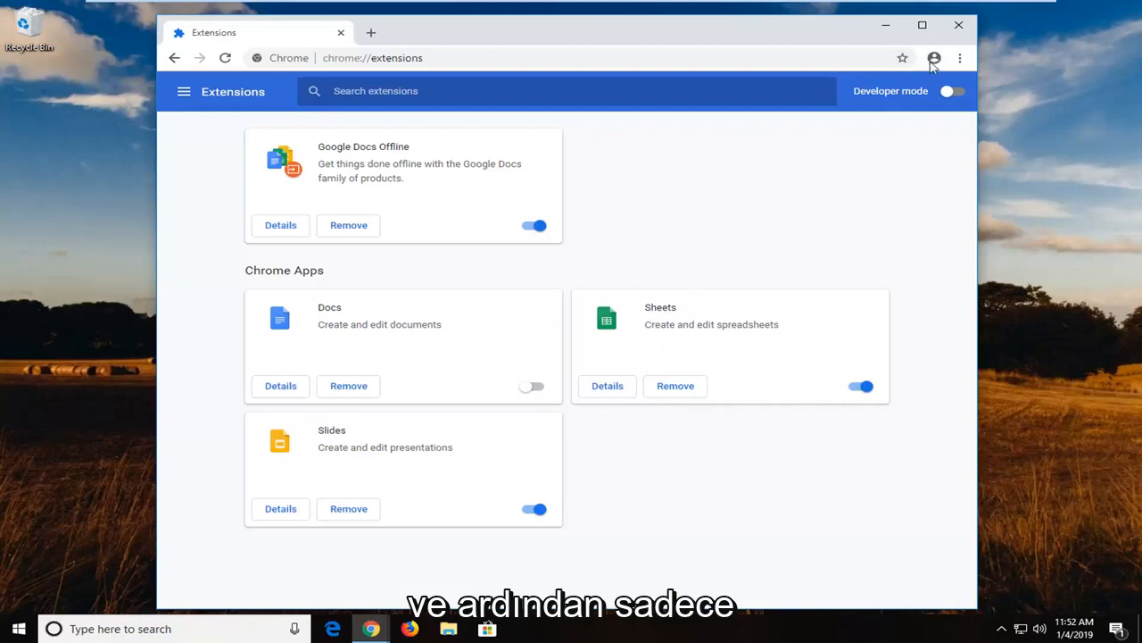
mouse_move(808, 277)
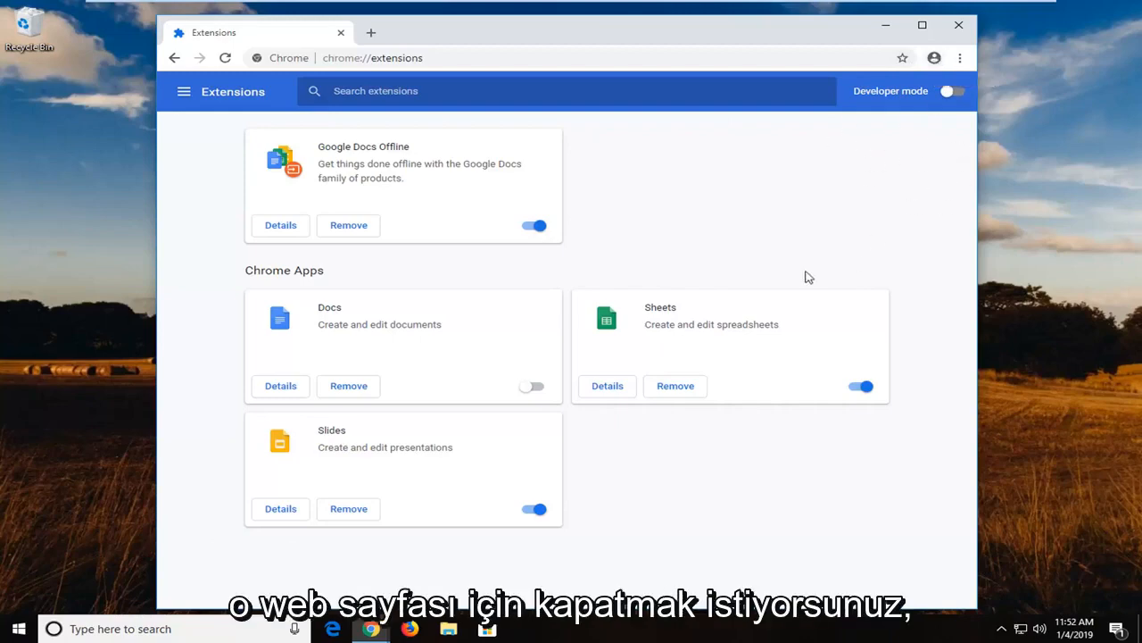
mouse_move(1131, 266)
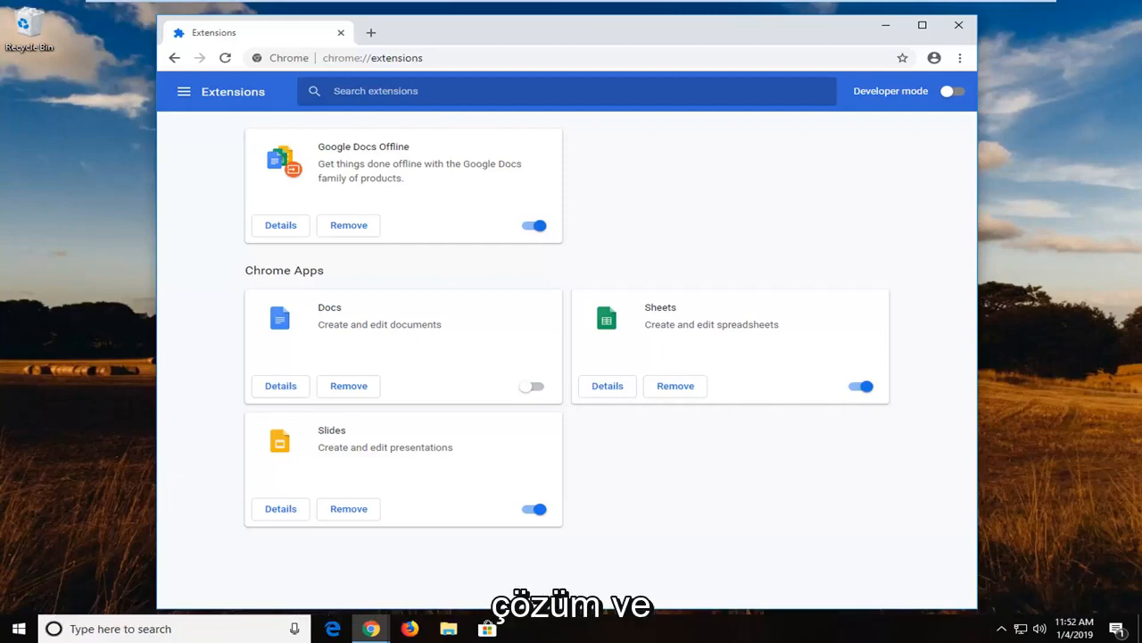
mouse_move(714, 220)
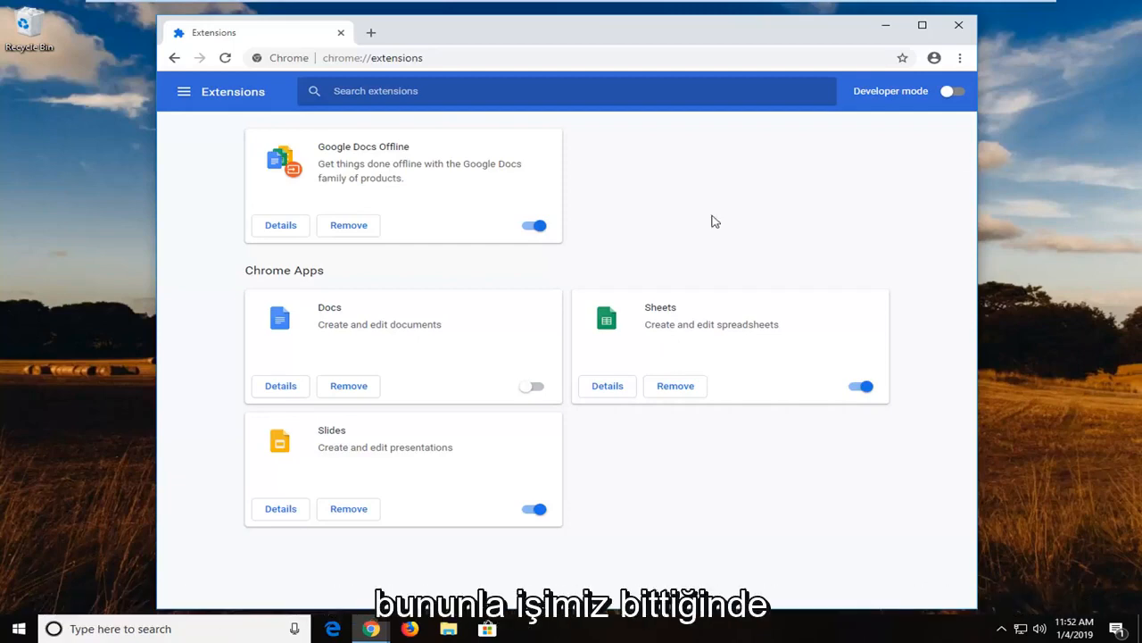
mouse_move(579, 142)
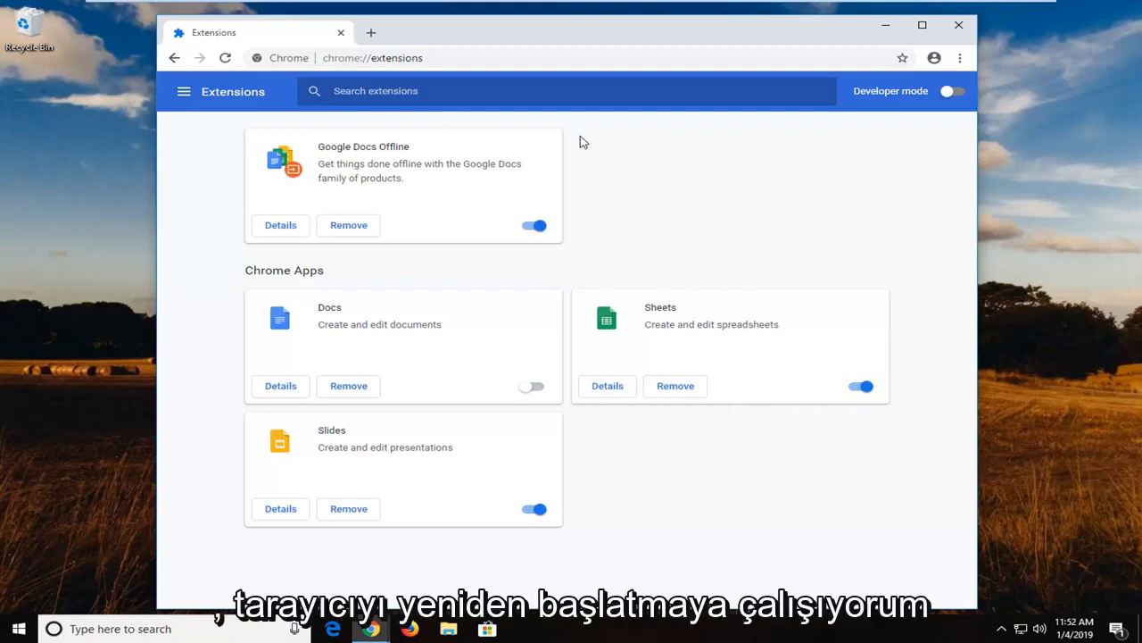
mouse_move(672, 153)
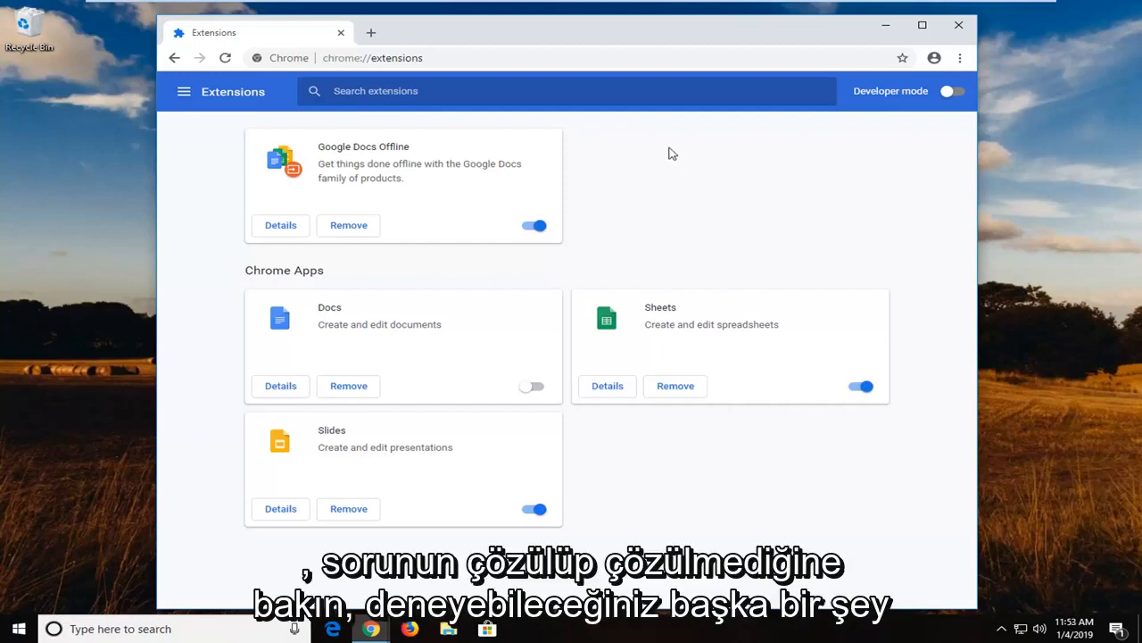
mouse_move(660, 137)
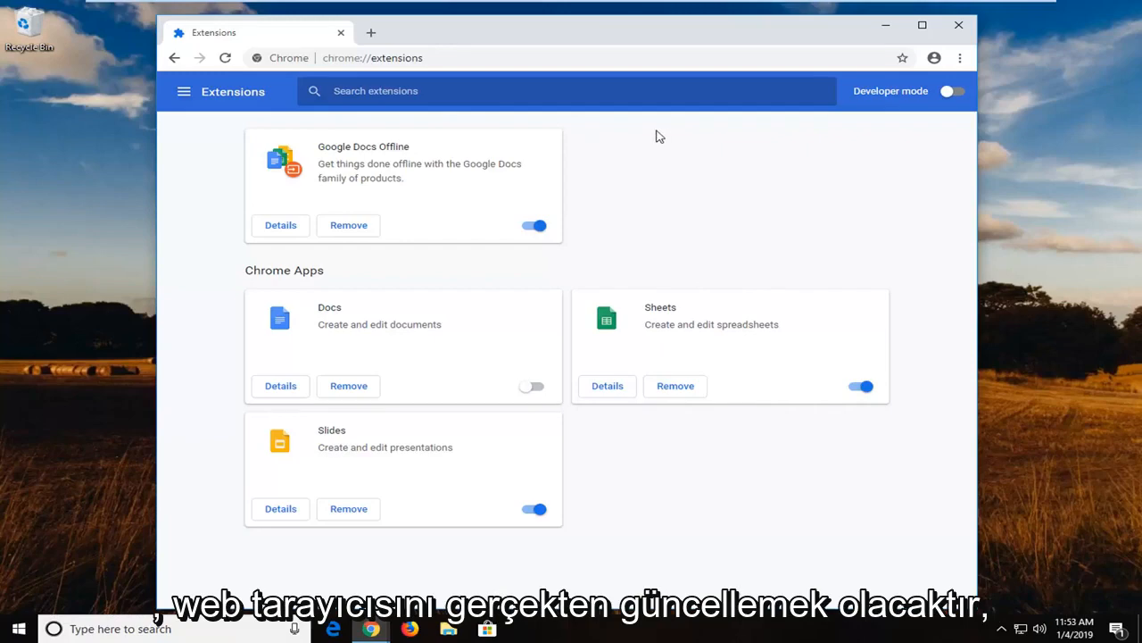
mouse_move(775, 138)
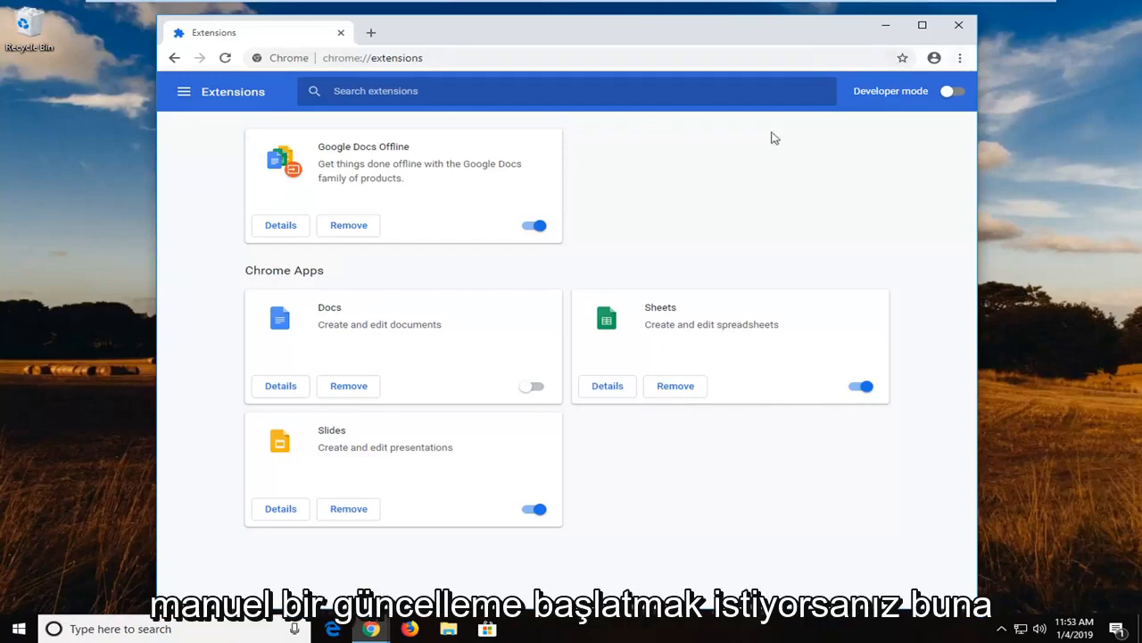
mouse_move(905, 133)
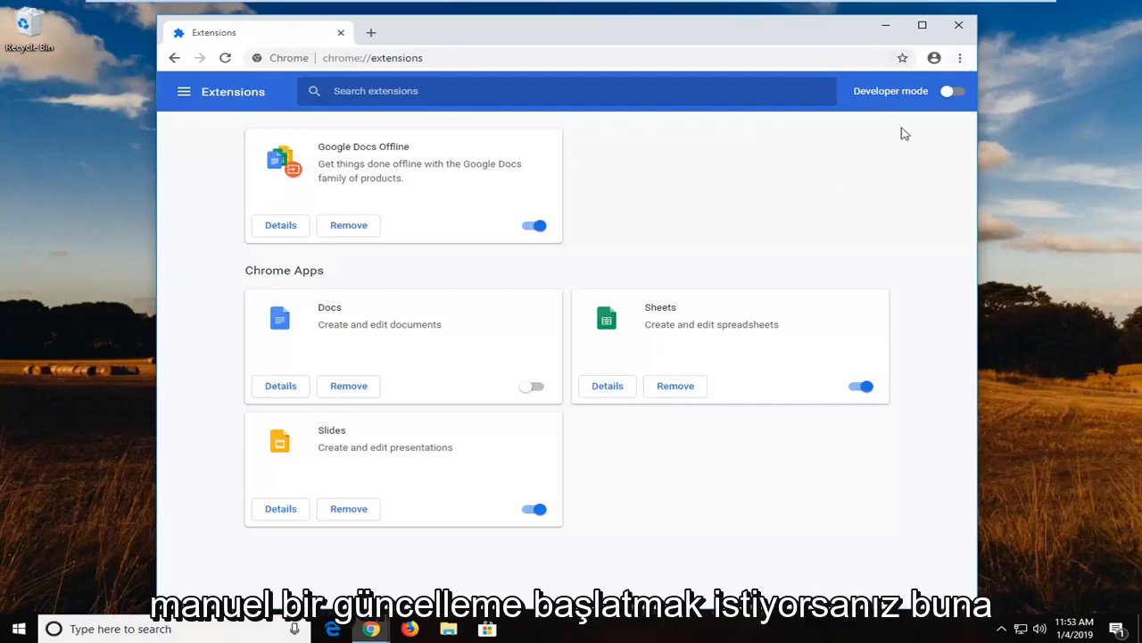
- Confirm Chrome version 71 is up to date and close the Extensions tab
left_click(960, 57)
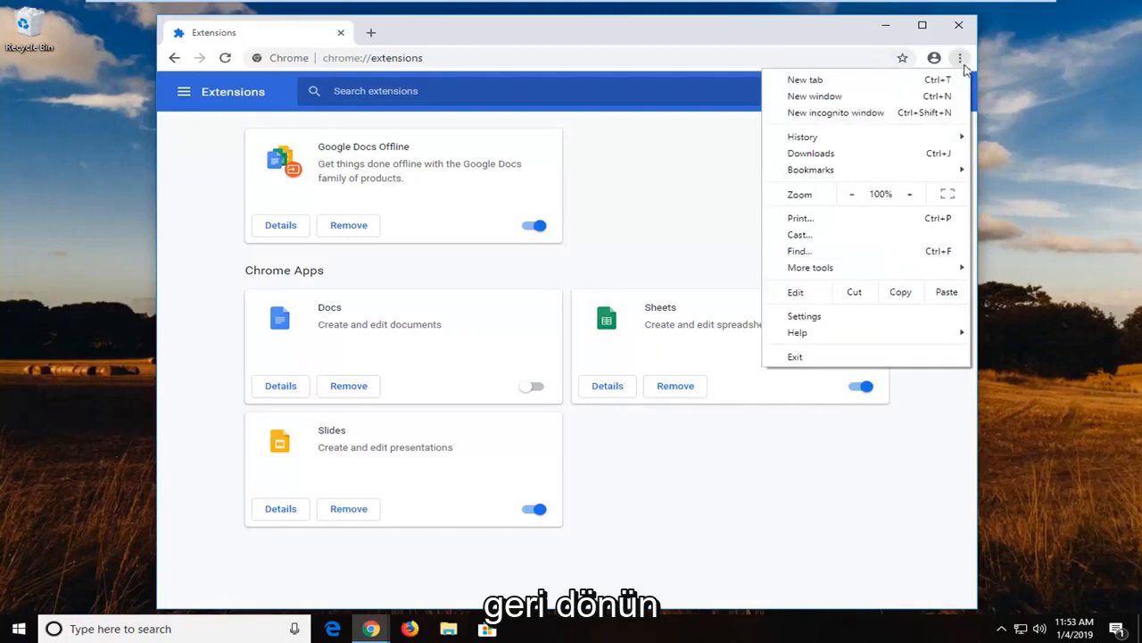
mouse_move(812, 332)
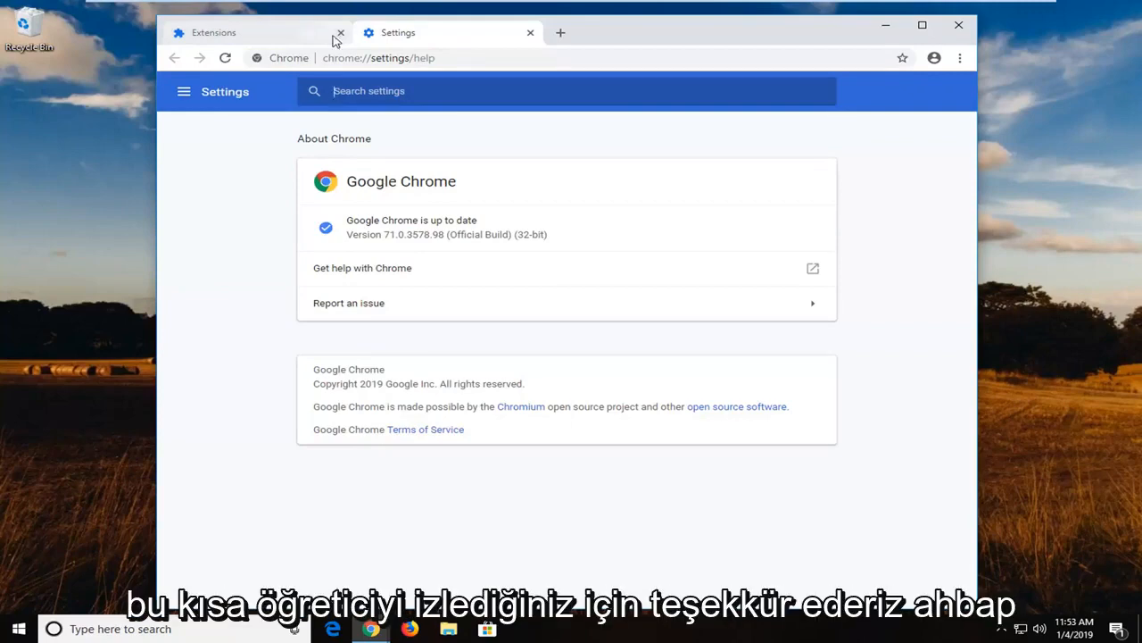
left_click(340, 33)
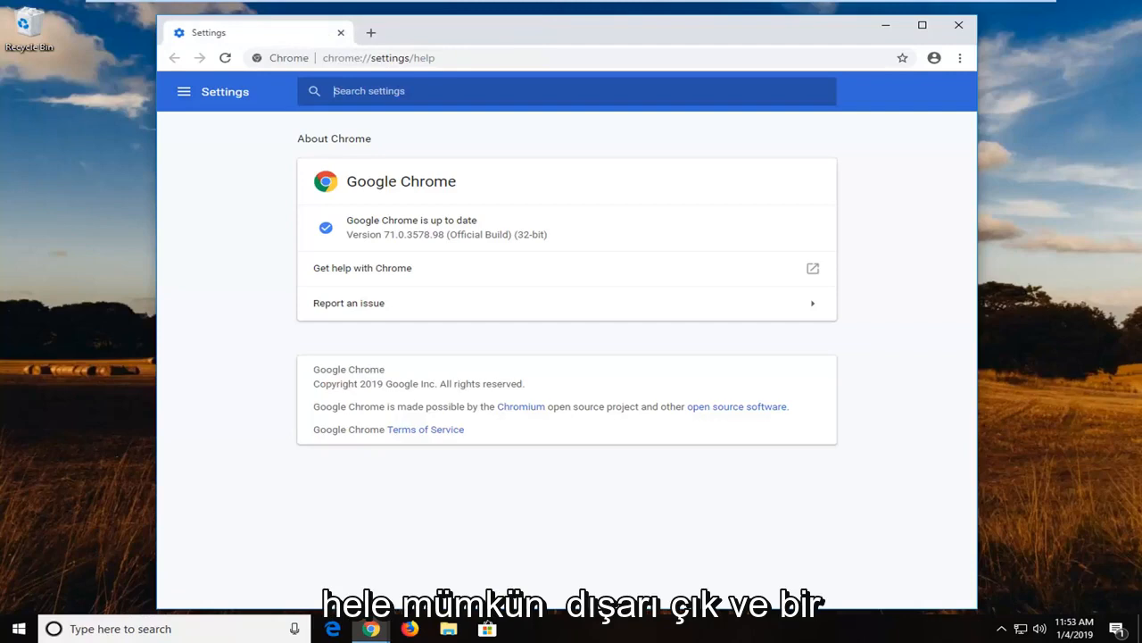